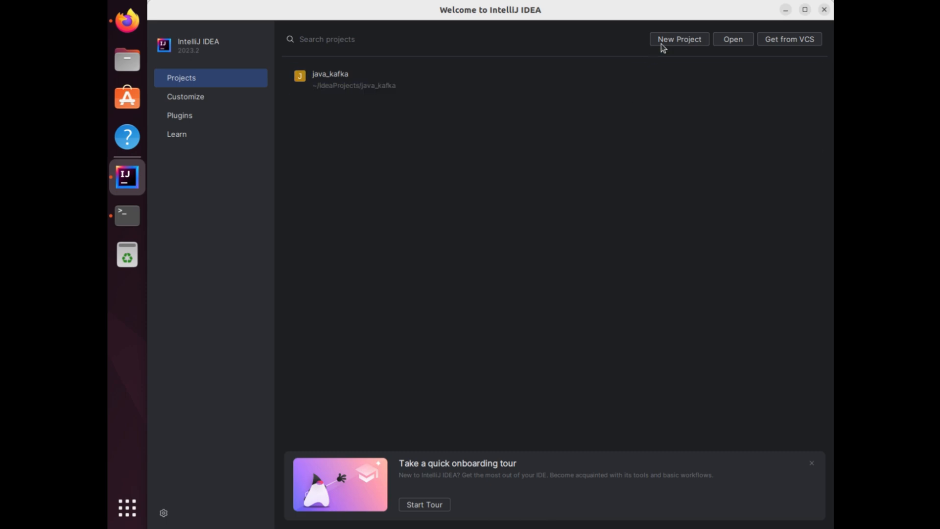
Step: Create a Maven project named Kafka_SpringBoot from the maven-archetype-quickstart archetype
{"action": "left_click", "coordinate": [677, 39]}
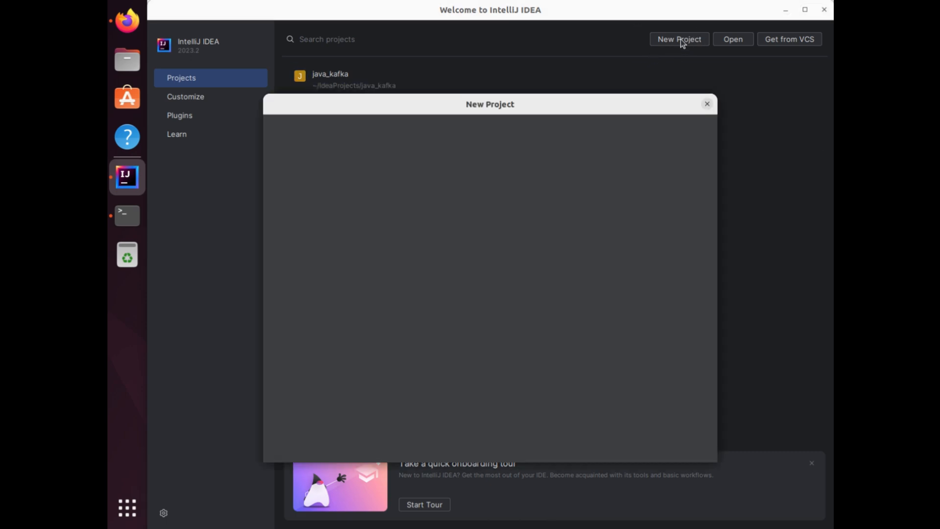
{"action": "left_click", "coordinate": [677, 39]}
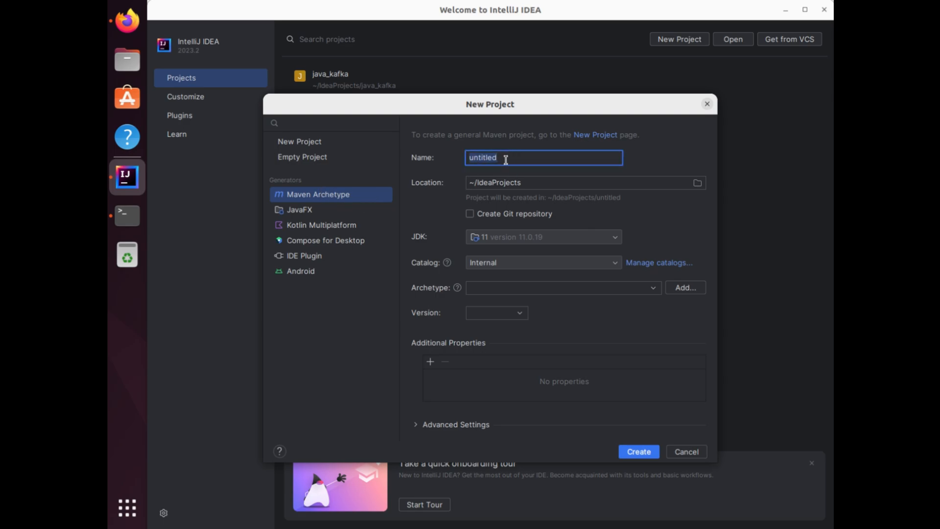
{"action": "key", "text": "Delete"}
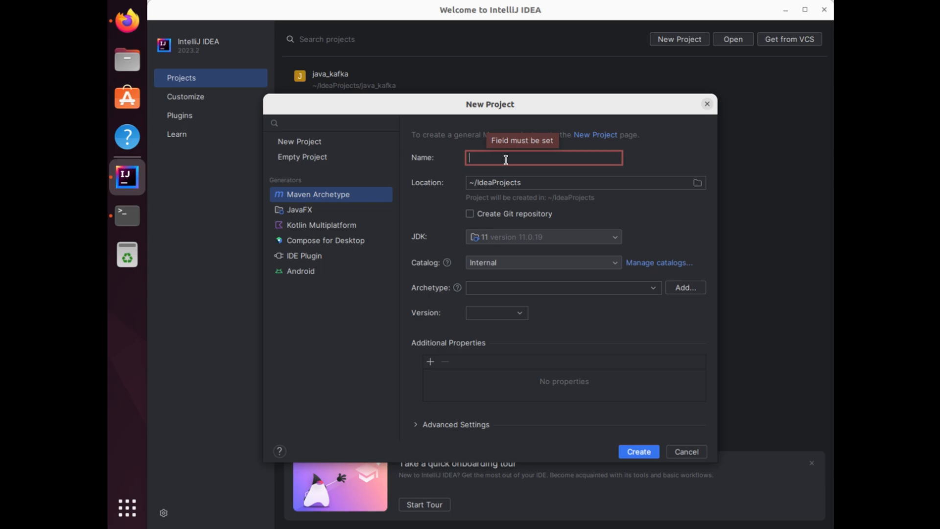
{"action": "type", "text": "Kafka_SpringBoot"}
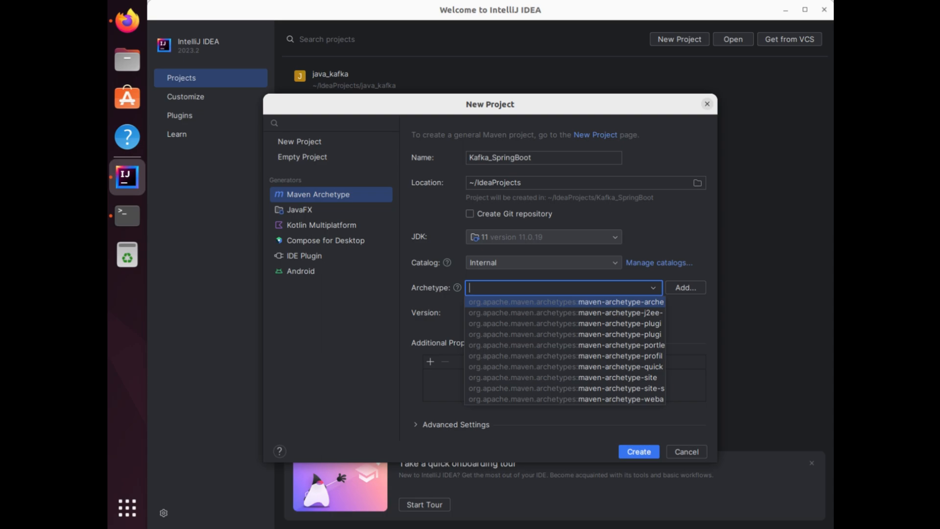
{"action": "mouse_move", "coordinate": [591, 201]}
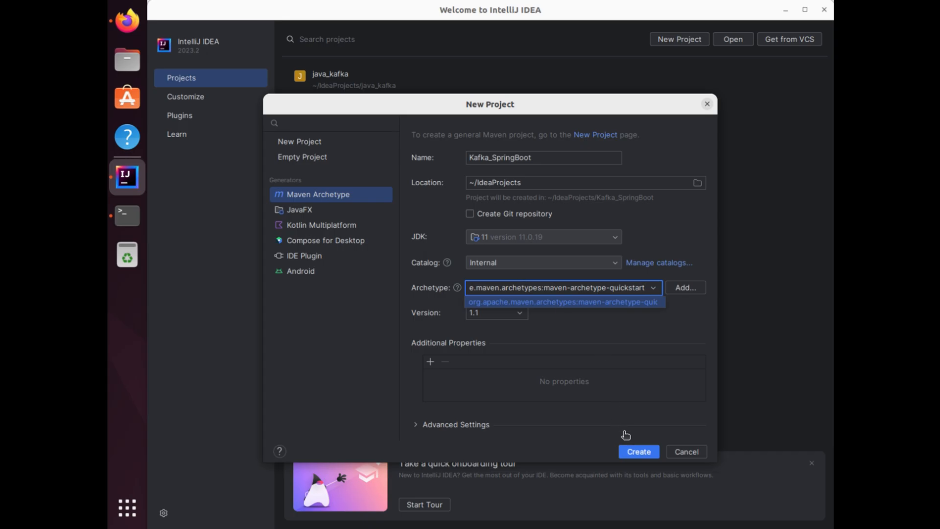
{"action": "left_click", "coordinate": [685, 451]}
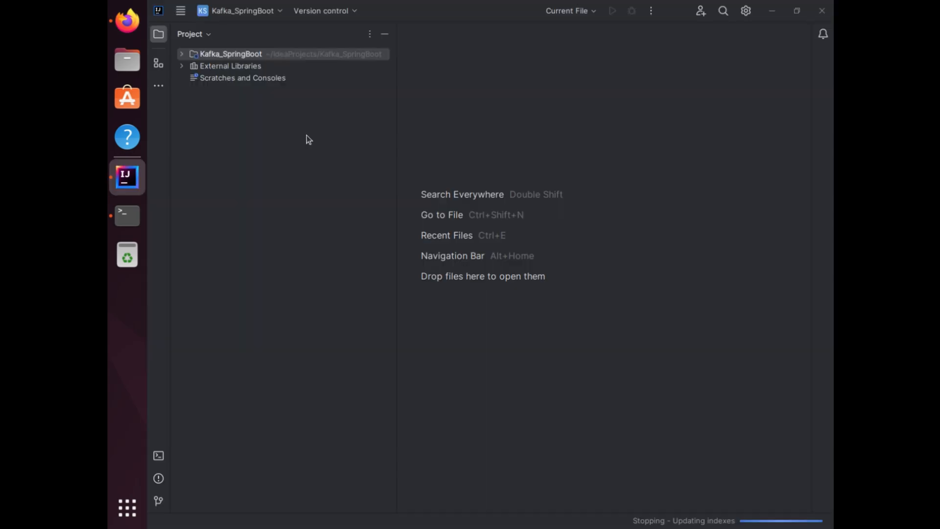
Step: Expand the Kafka_SpringBoot project and open its pom.xml
{"action": "left_click", "coordinate": [182, 54]}
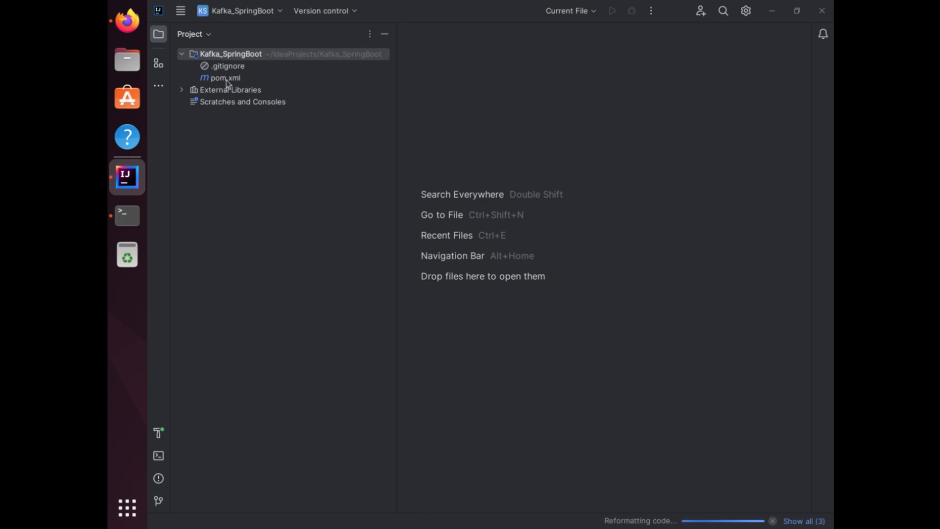
{"action": "double_click", "coordinate": [226, 78]}
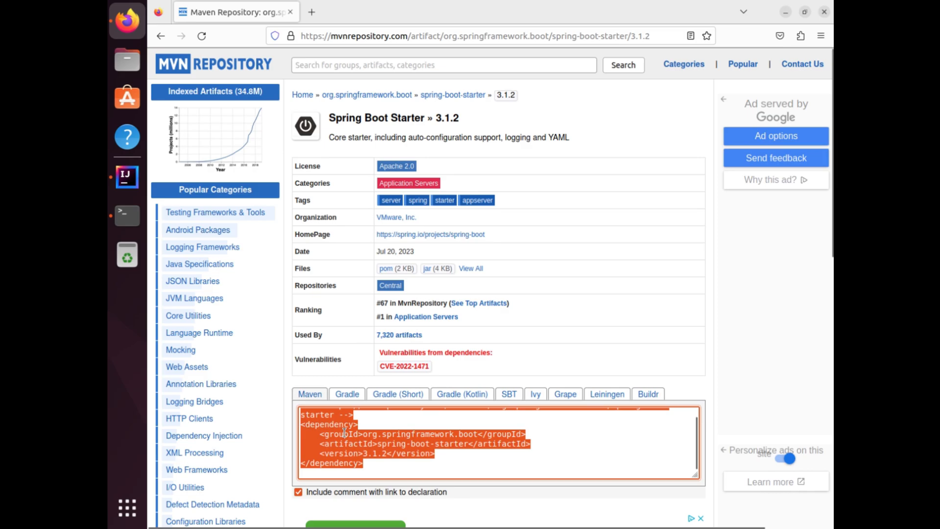
{"action": "mouse_move", "coordinate": [126, 176]}
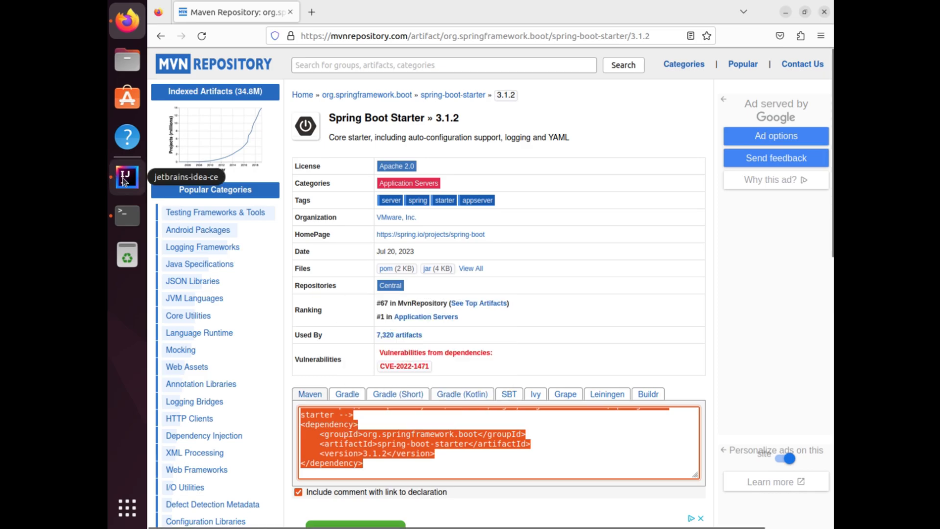
Step: Insert a dependencies section in pom.xml for the Spring Boot Starter 3.1.2 dependency
{"action": "left_click", "coordinate": [126, 176]}
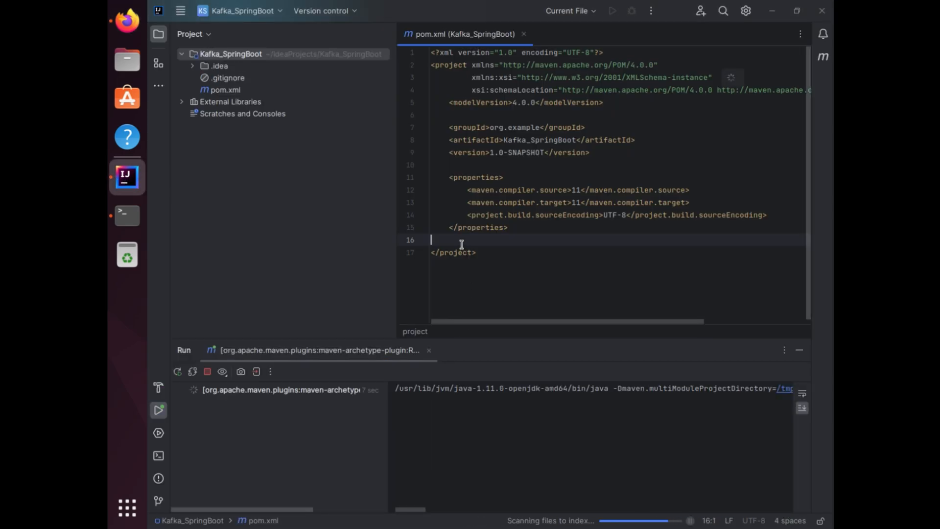
{"action": "type", "text": "<d"}
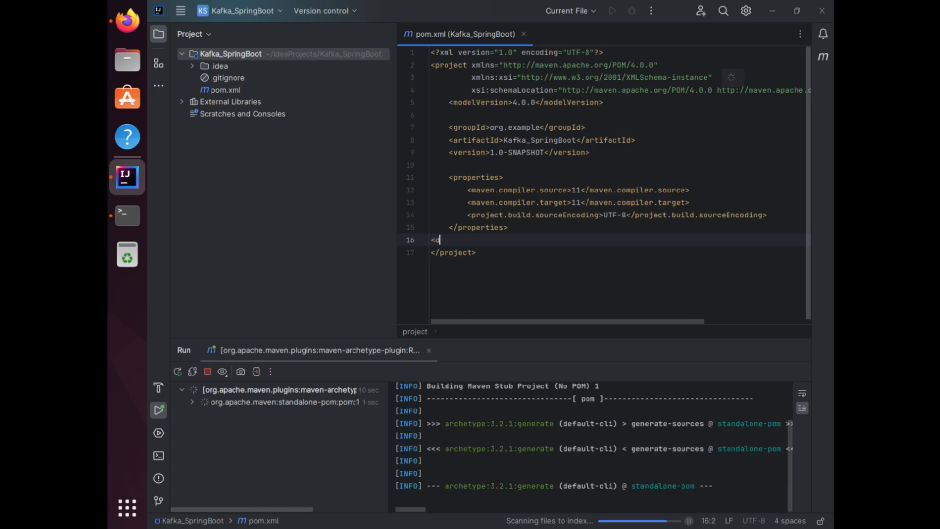
{"action": "type", "text": "ep"}
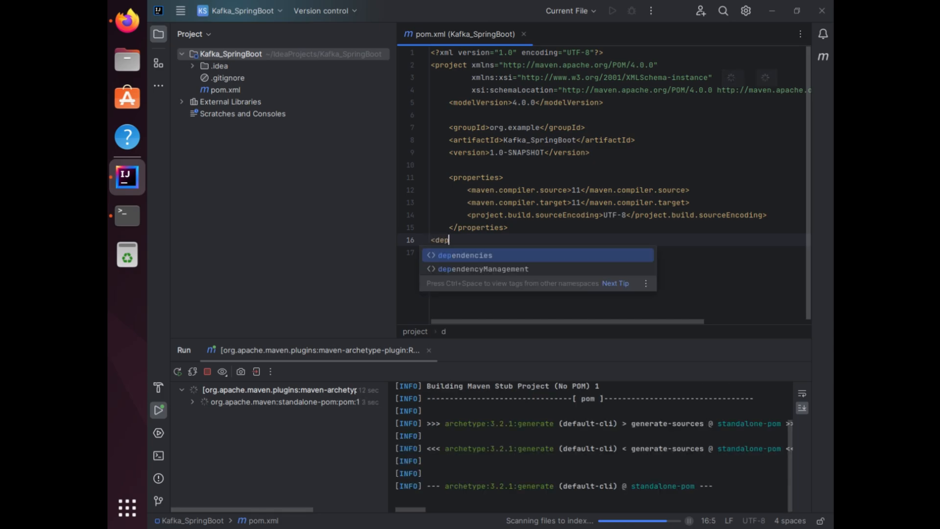
{"action": "key", "text": "Enter"}
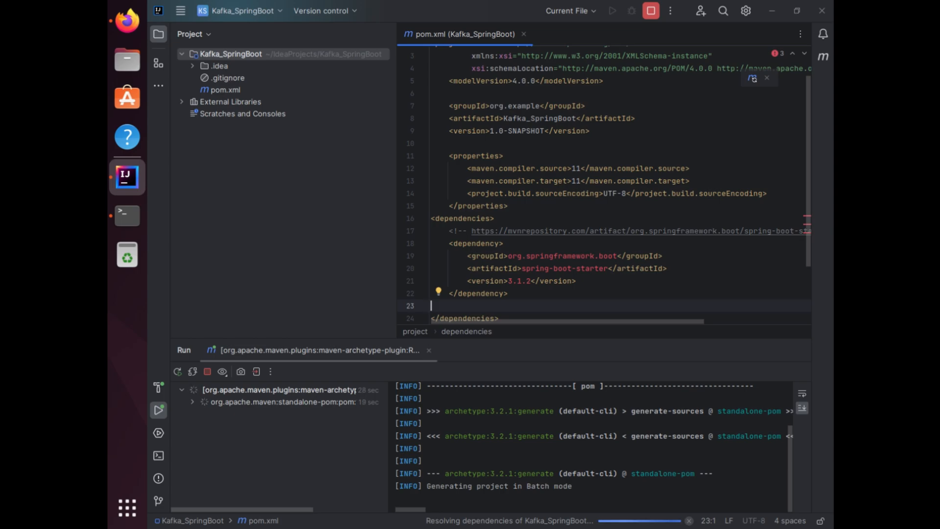
{"action": "mouse_move", "coordinate": [691, 192]}
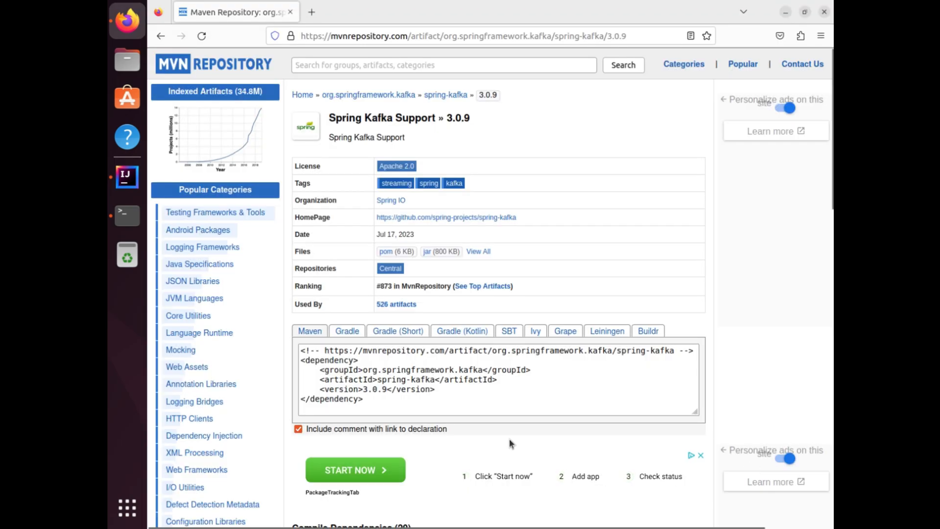
Step: Copy the spring-kafka 3.0.9 Maven snippet and return to the IDE
{"action": "right_click", "coordinate": [479, 390]}
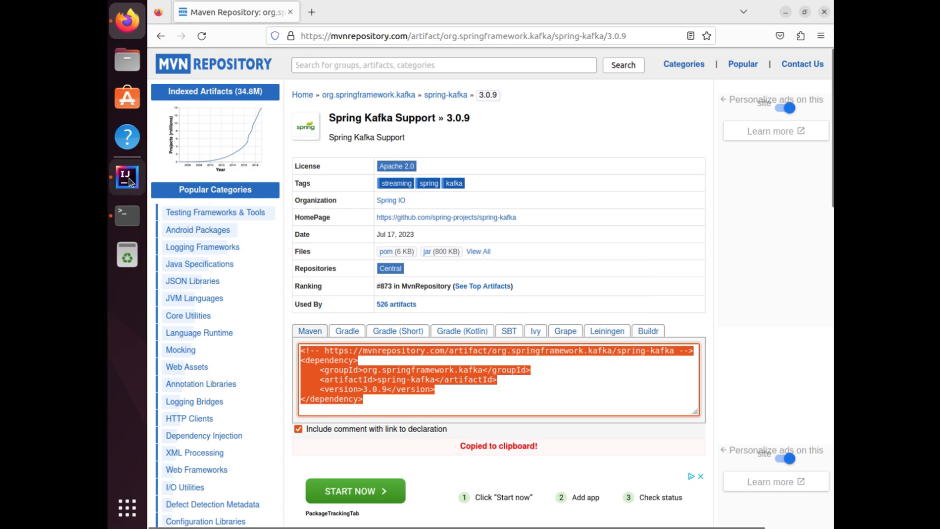
{"action": "left_click", "coordinate": [126, 176]}
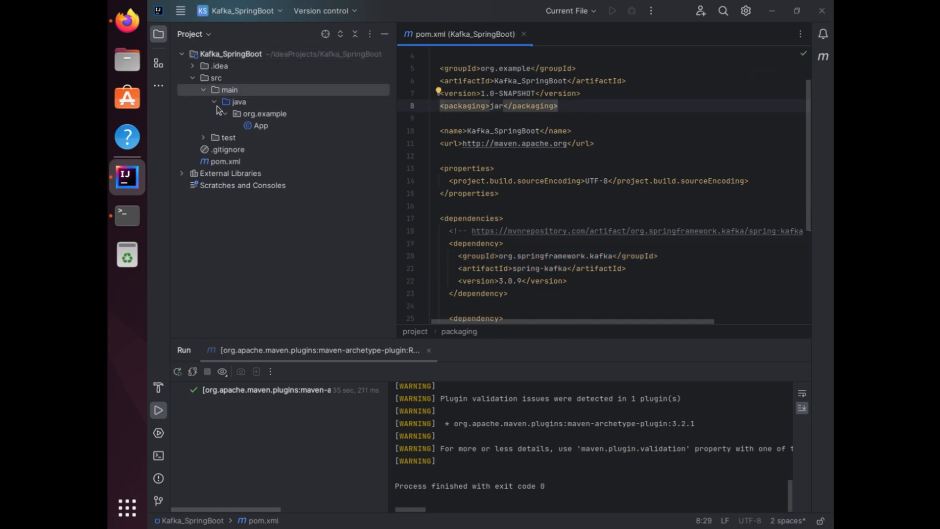
Step: Start a new Java class in the org.example package under src/main/java
{"action": "right_click", "coordinate": [238, 100]}
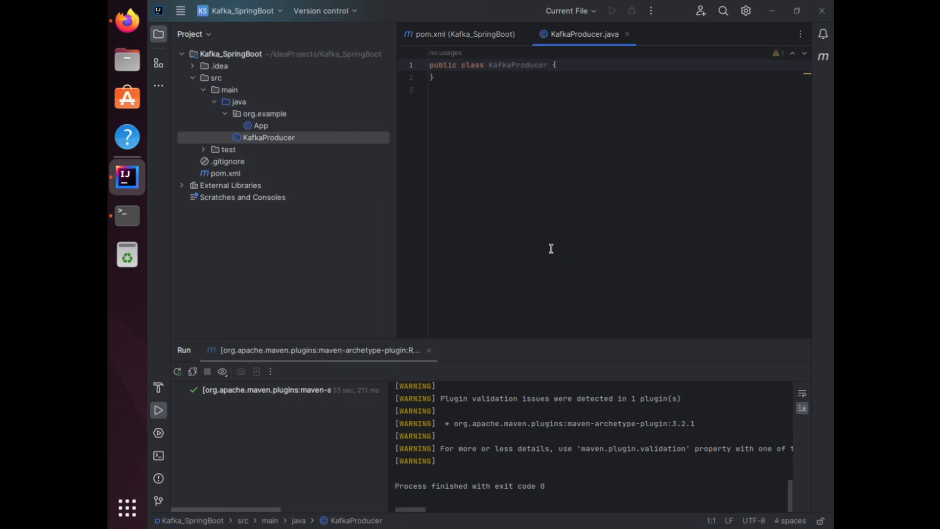
{"action": "key", "text": "Enter"}
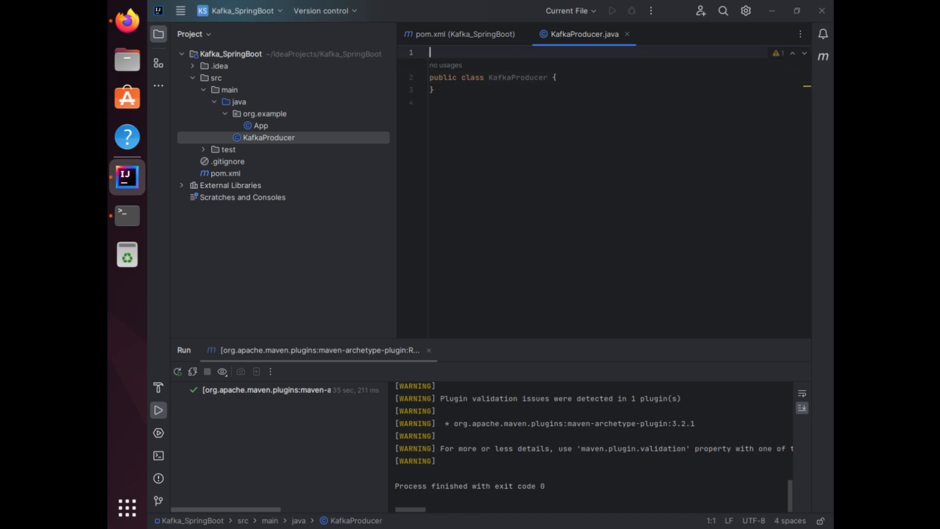
{"action": "type", "text": "@"}
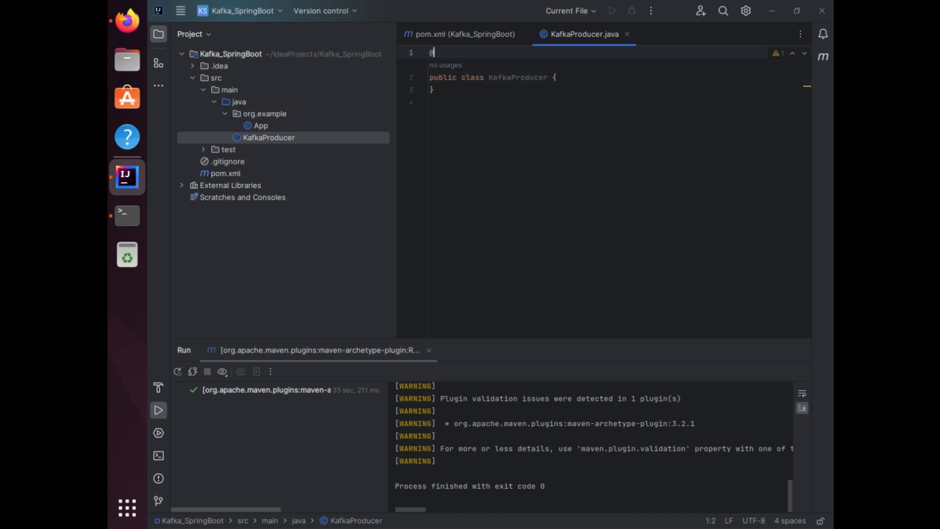
{"action": "type", "text": "Service"}
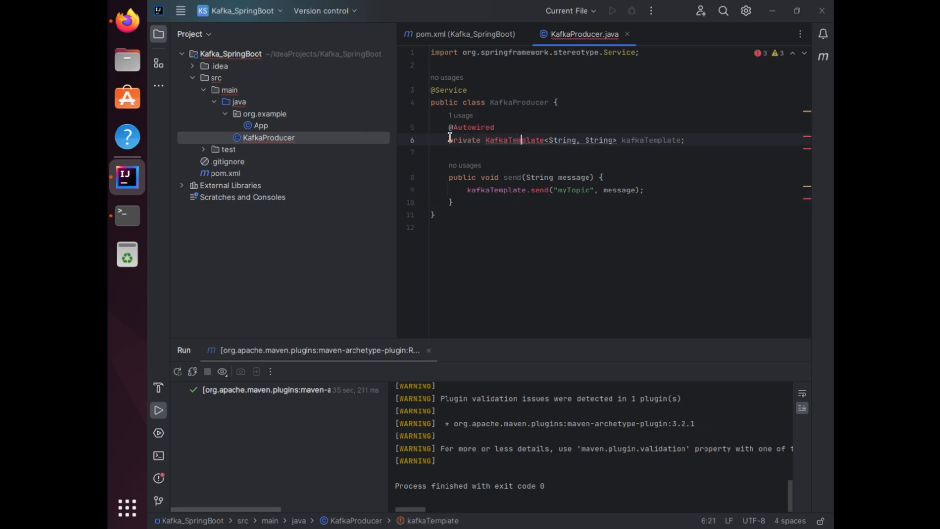
{"action": "mouse_move", "coordinate": [523, 140]}
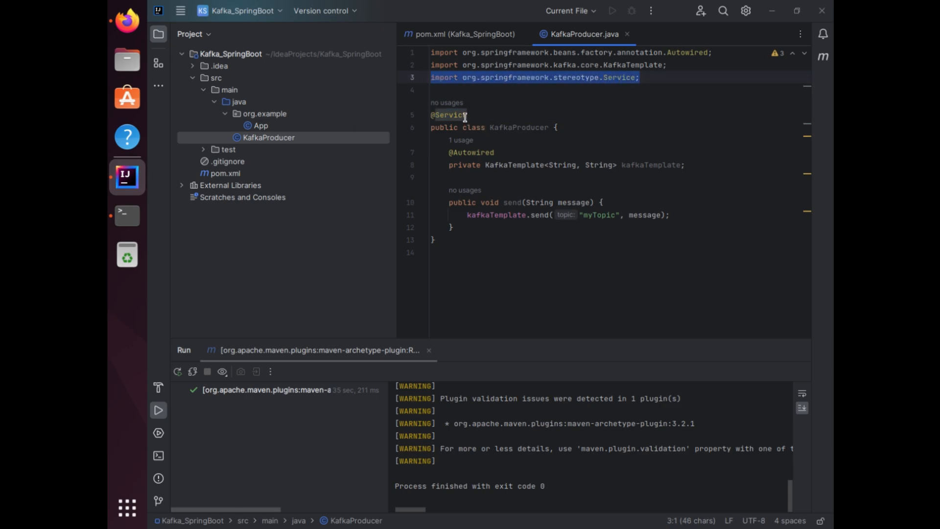
{"action": "left_click", "coordinate": [466, 114]}
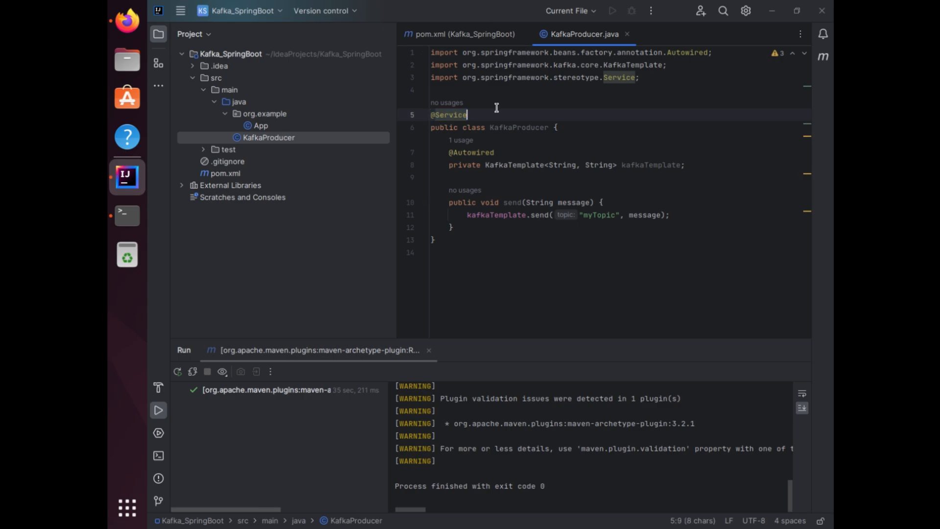
{"action": "double_click", "coordinate": [471, 151]}
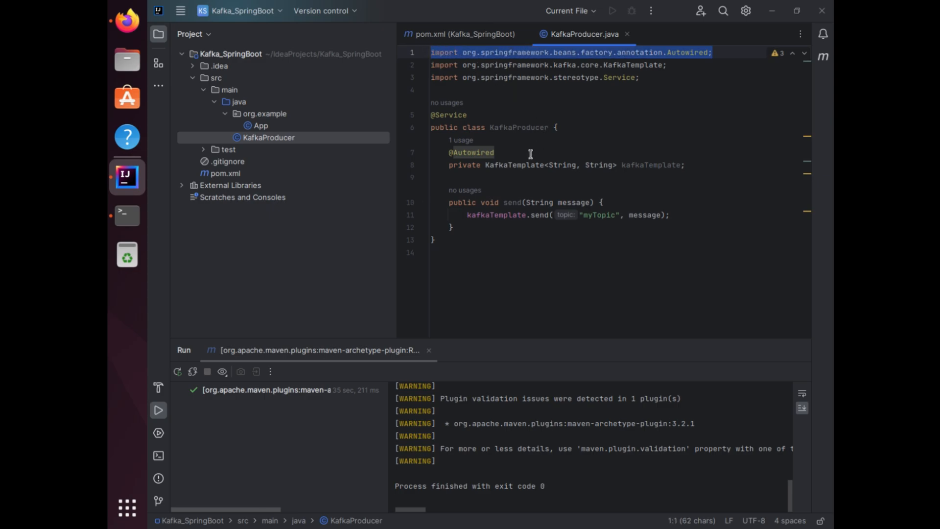
{"action": "left_click", "coordinate": [472, 152]}
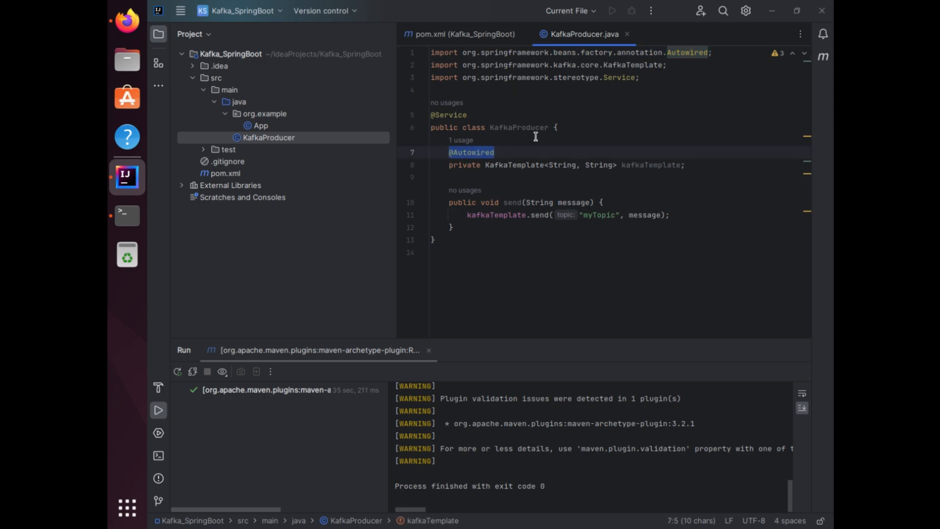
{"action": "mouse_move", "coordinate": [500, 172]}
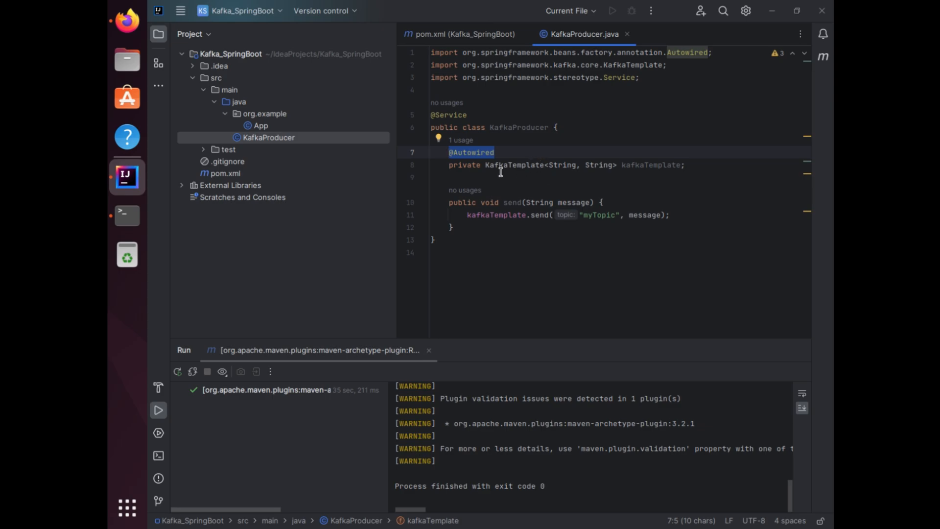
{"action": "double_click", "coordinate": [512, 165]}
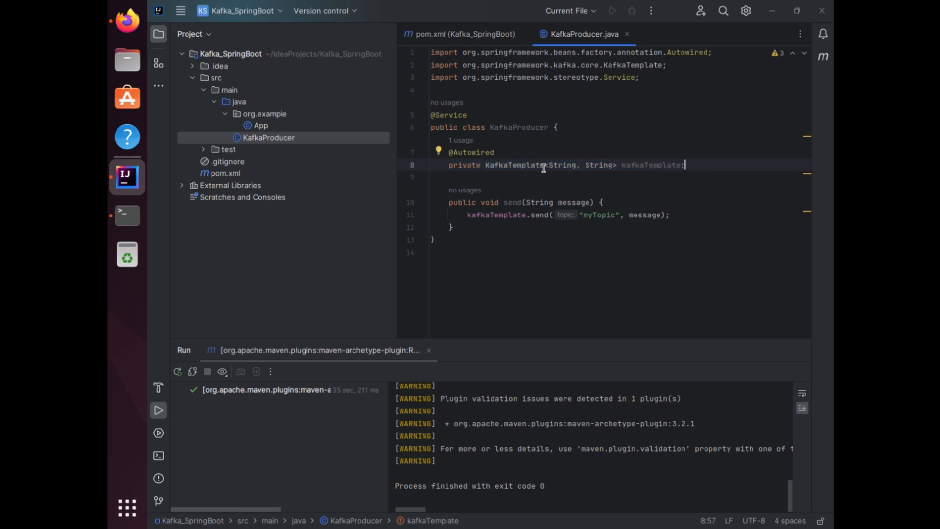
{"action": "double_click", "coordinate": [597, 164]}
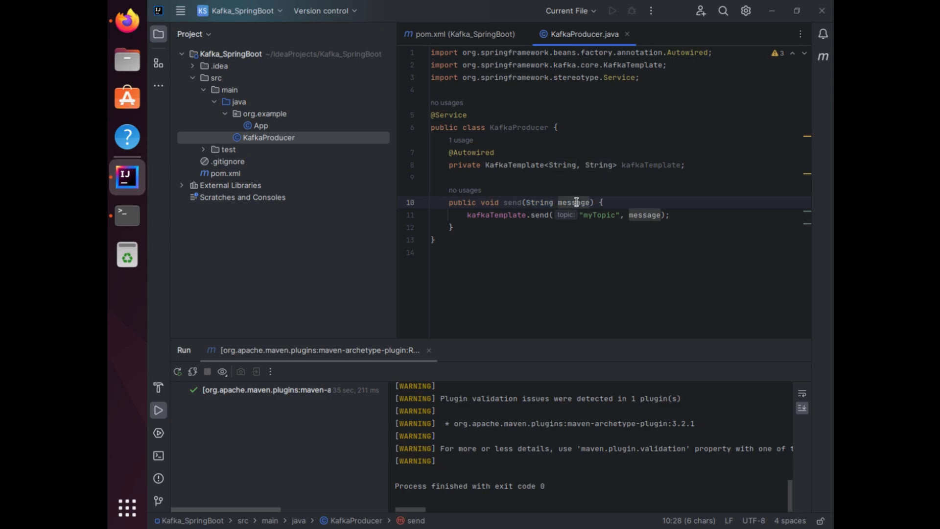
Step: Review the send method posting the message argument to myTopic
{"action": "double_click", "coordinate": [642, 215]}
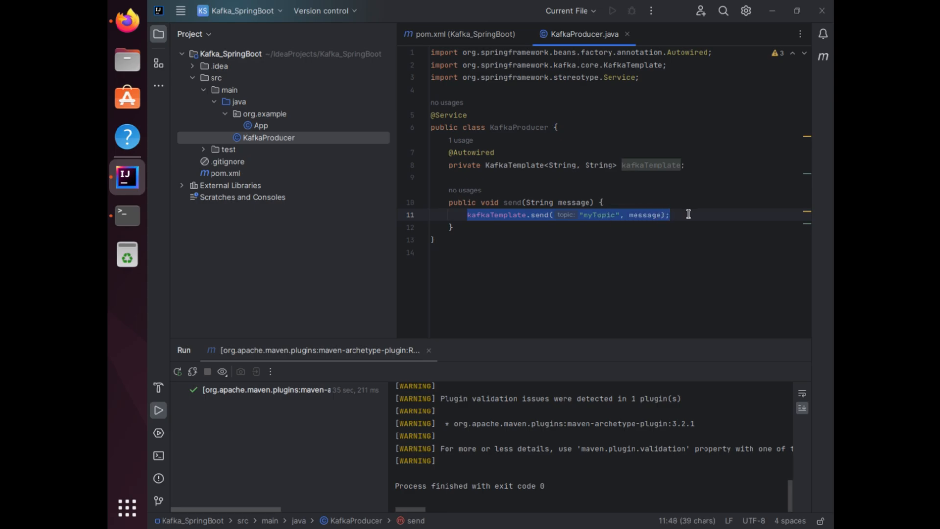
{"action": "mouse_move", "coordinate": [537, 216]}
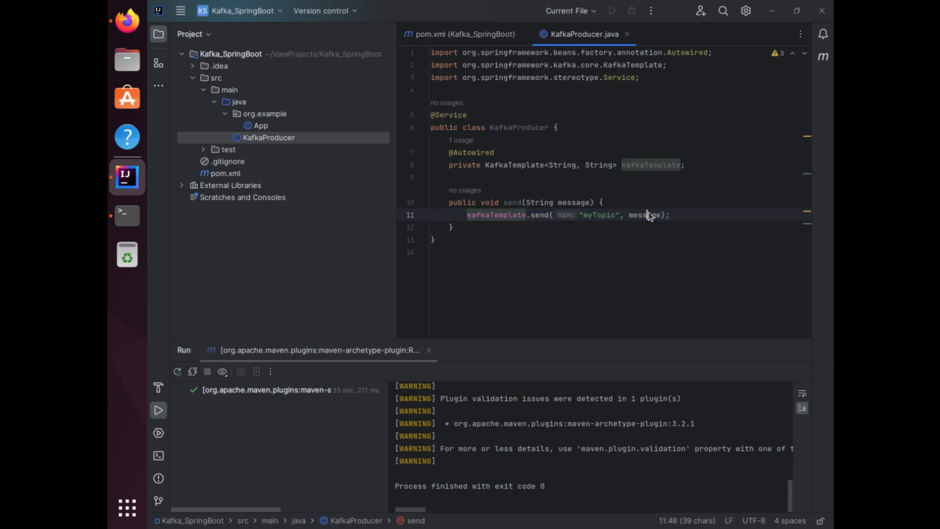
{"action": "double_click", "coordinate": [599, 215]}
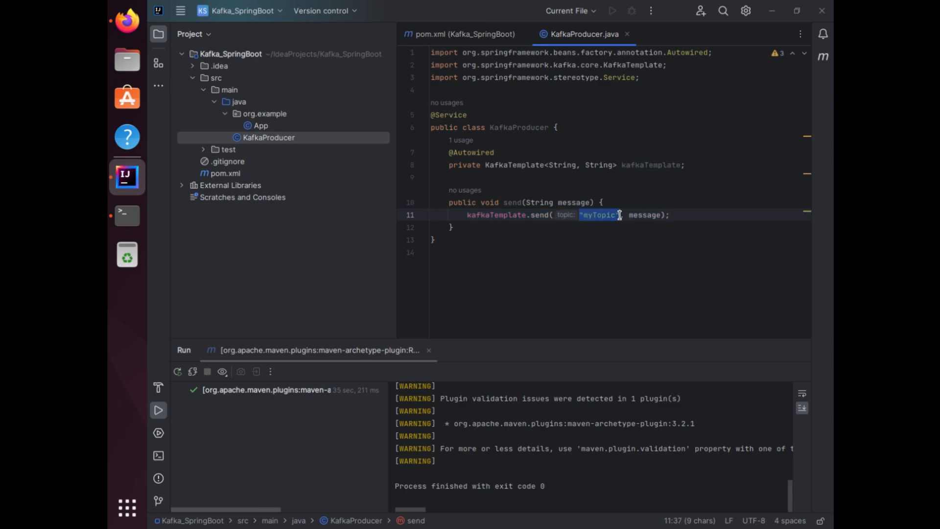
{"action": "left_click", "coordinate": [672, 214]}
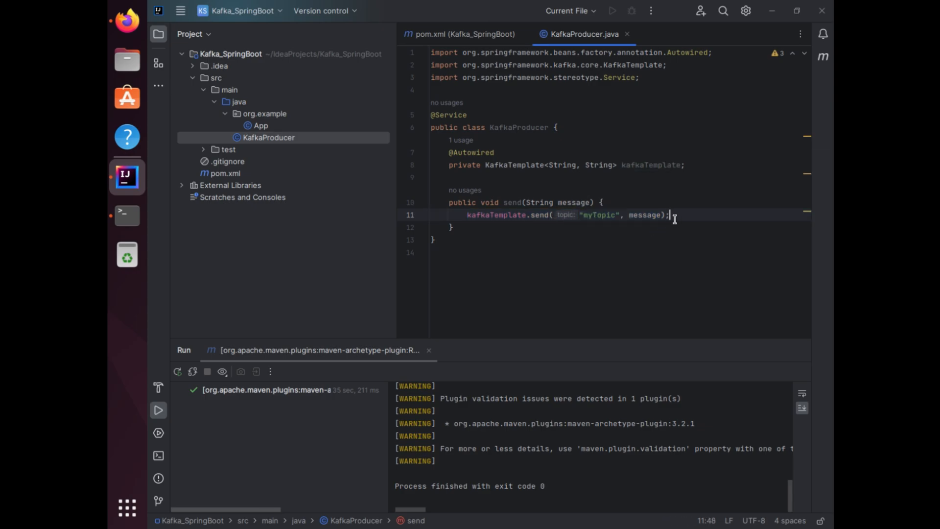
{"action": "mouse_move", "coordinate": [577, 228]}
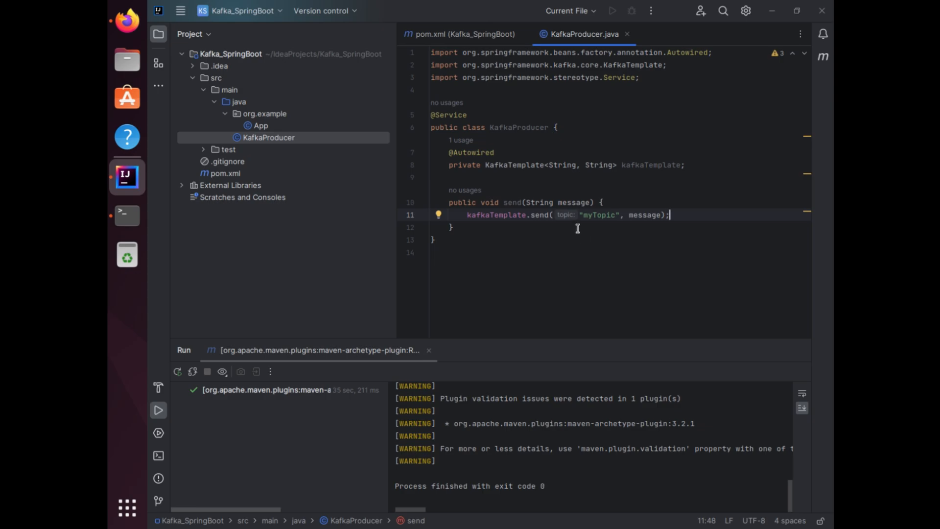
{"action": "double_click", "coordinate": [597, 214]}
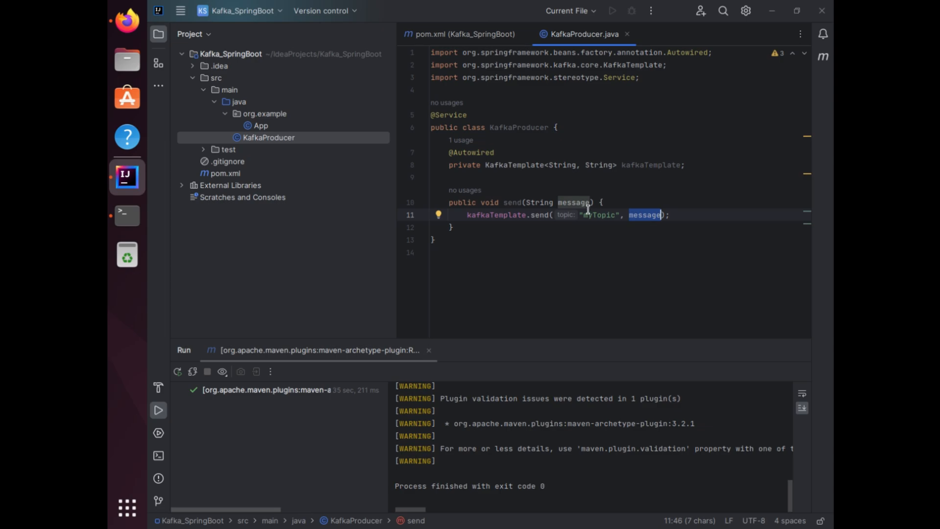
{"action": "right_click", "coordinate": [238, 101]}
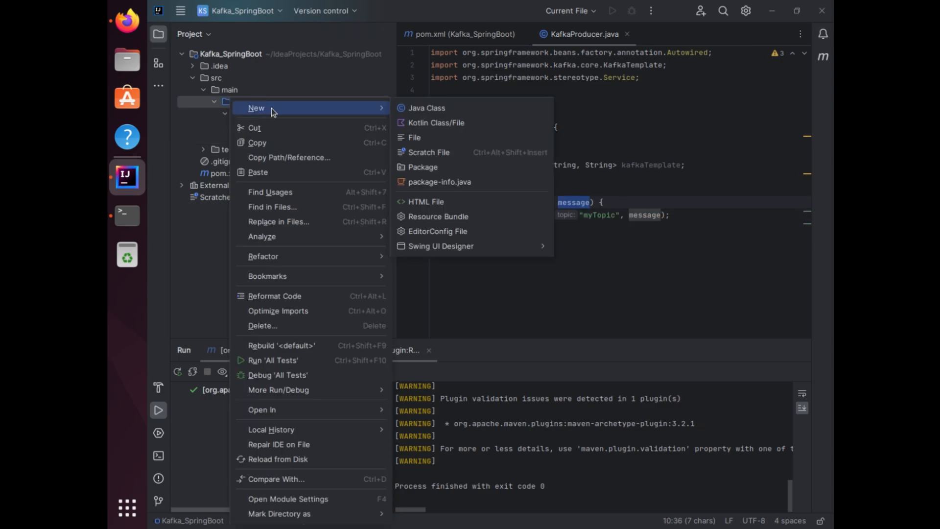
{"action": "left_click", "coordinate": [426, 108]}
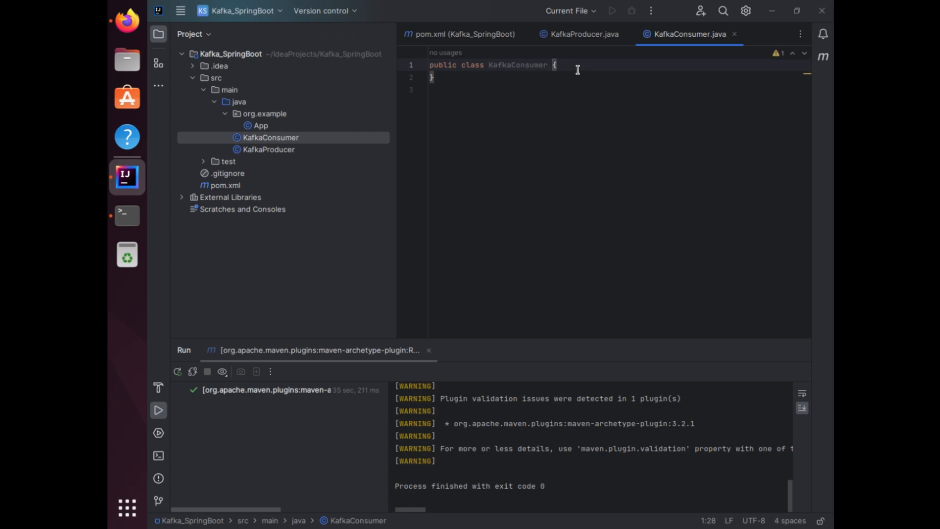
{"action": "key", "text": "ctrl+a"}
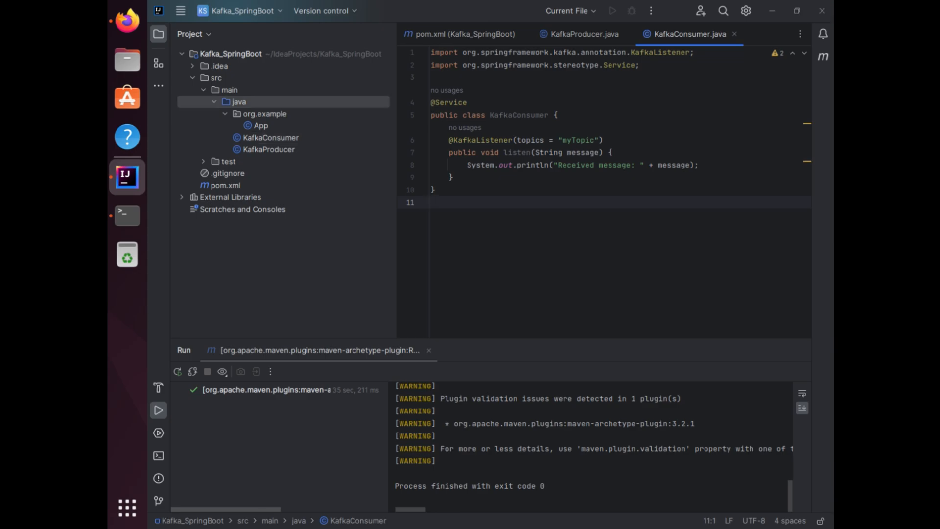
{"action": "right_click", "coordinate": [238, 101]}
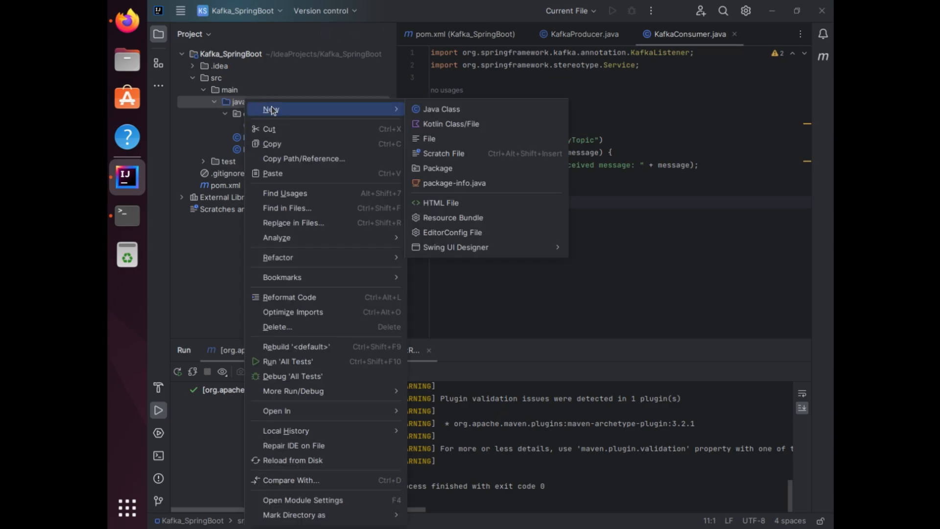
{"action": "left_click", "coordinate": [440, 109]}
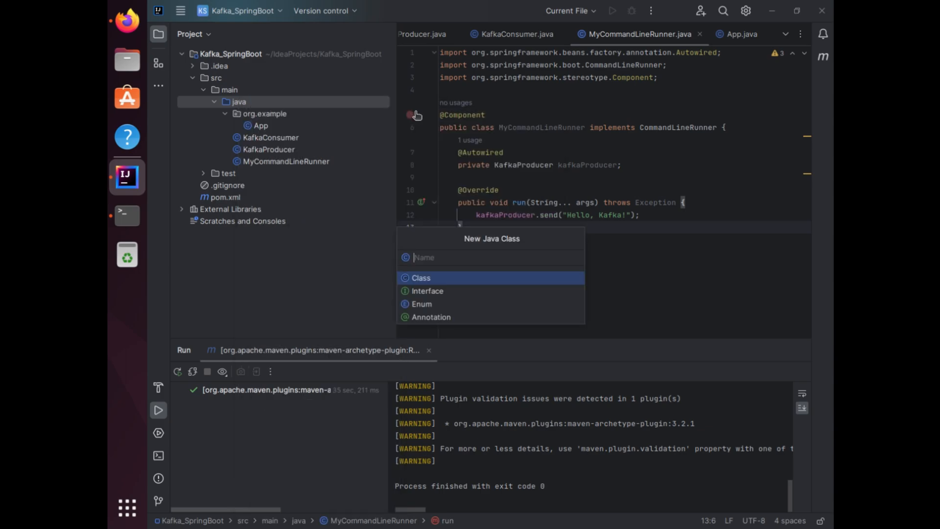
{"action": "type", "text": "Applica"}
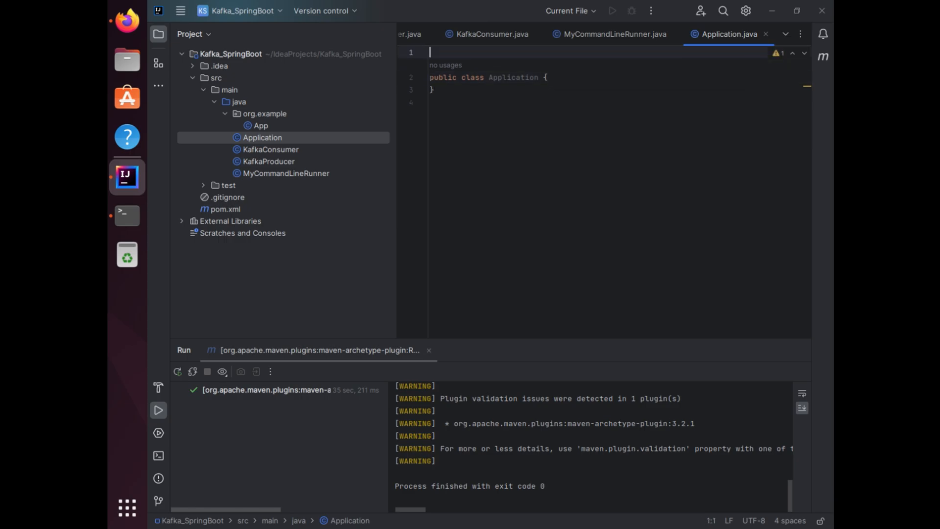
{"action": "type", "text": "@Spring"}
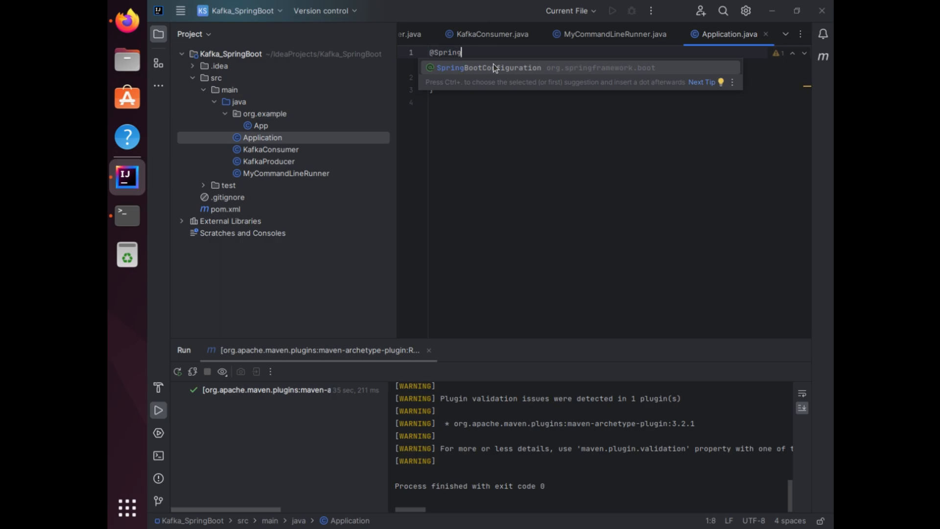
{"action": "type", "text": "BootApplication"}
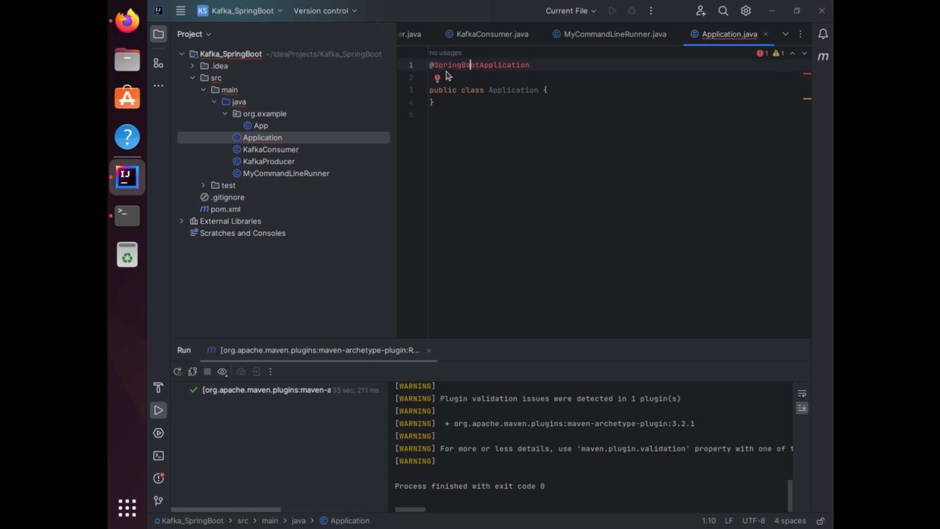
{"action": "left_click", "coordinate": [488, 64]}
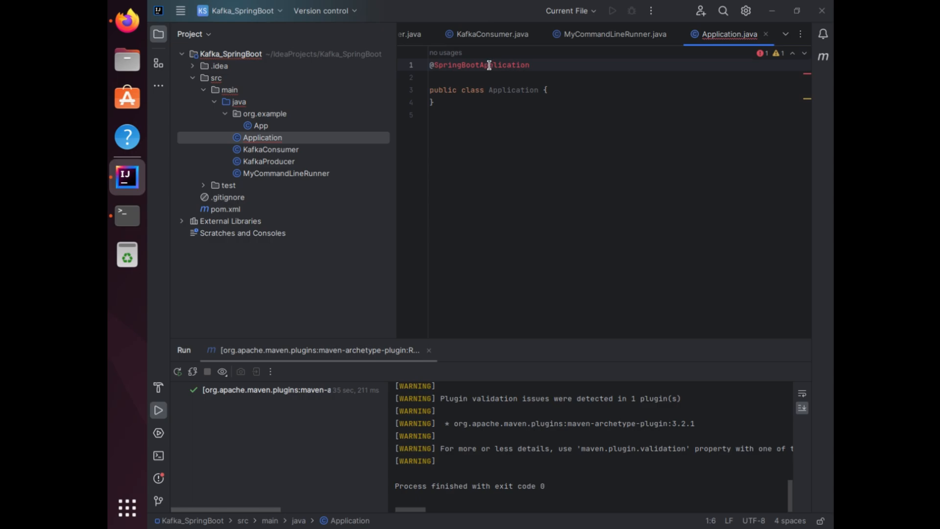
{"action": "left_click", "coordinate": [480, 64]}
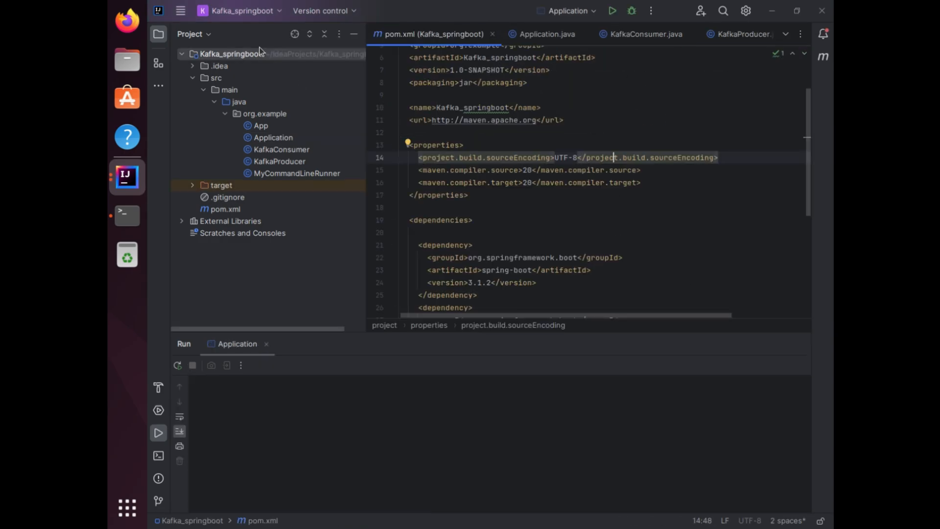
Step: Create an empty application.properties file at the Kafka_springboot project root via New > File
{"action": "right_click", "coordinate": [240, 53]}
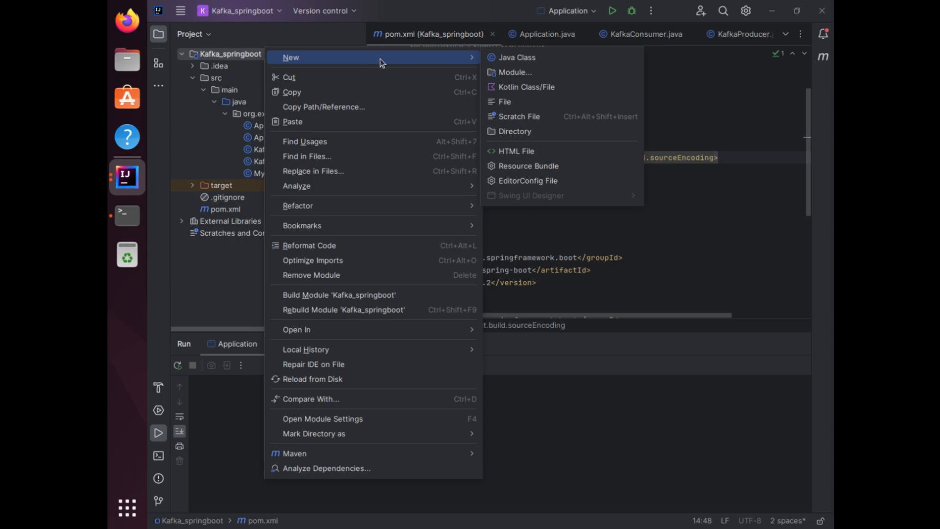
{"action": "mouse_move", "coordinate": [528, 180]}
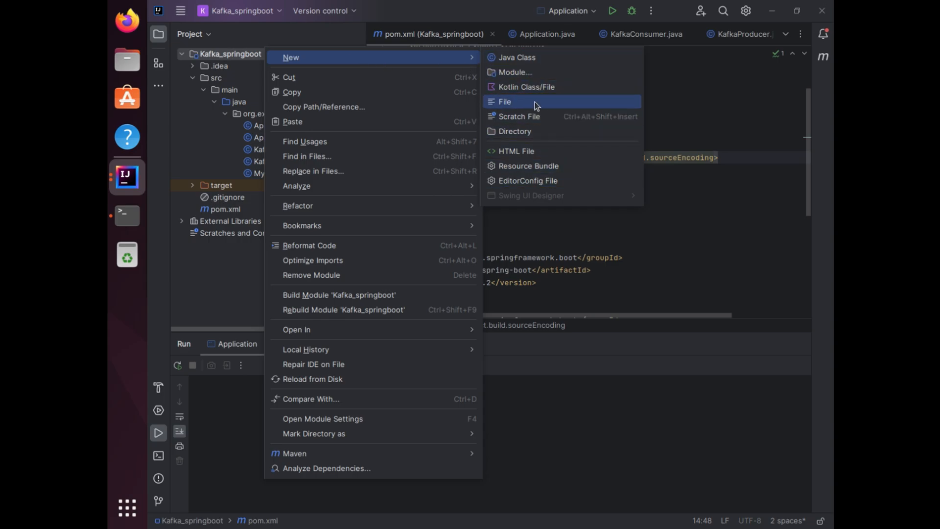
{"action": "left_click", "coordinate": [505, 100]}
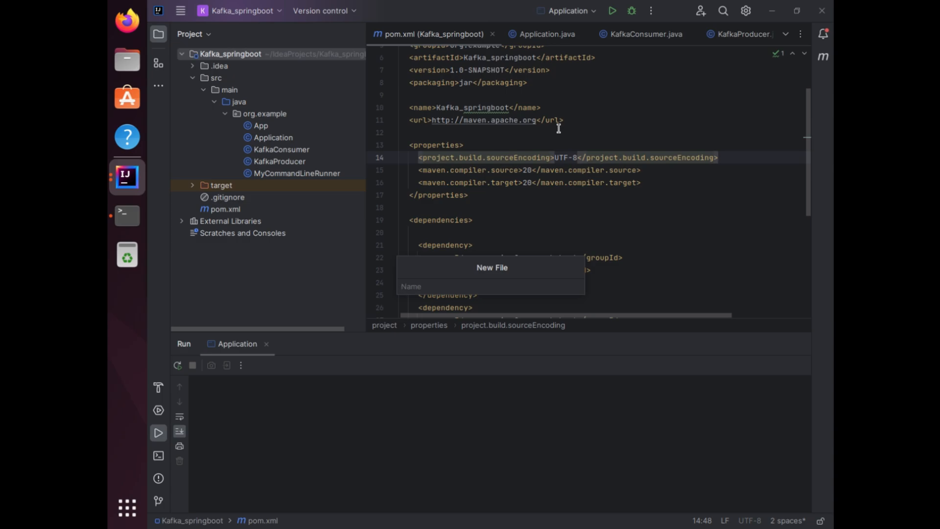
{"action": "type", "text": "propertie"}
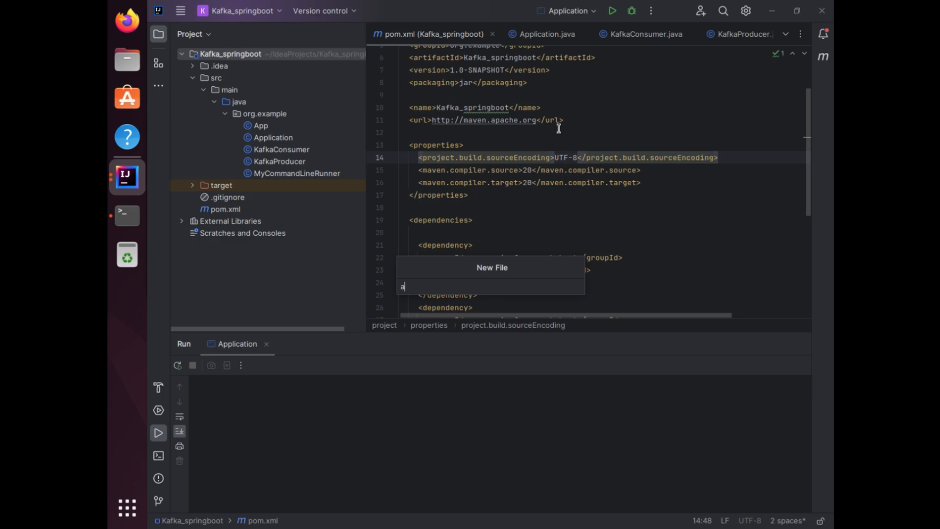
{"action": "type", "text": "pplication."}
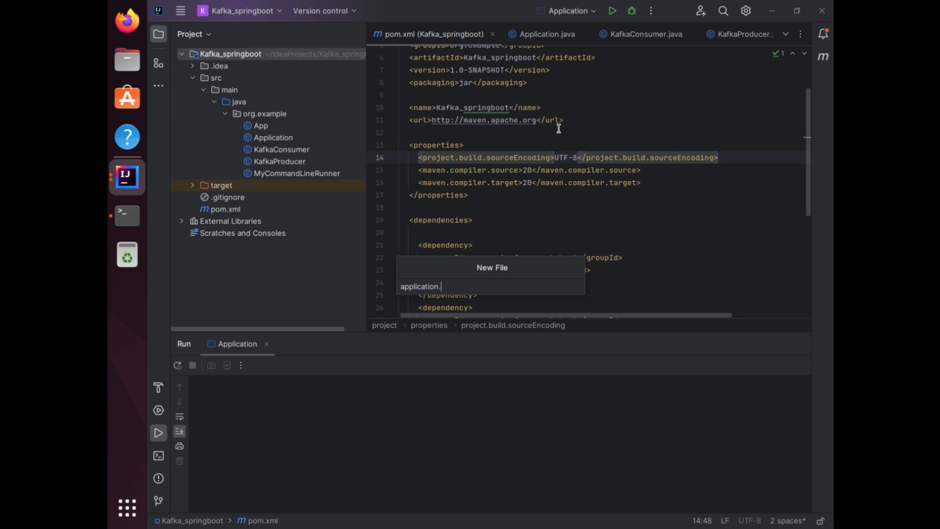
{"action": "type", "text": "proper"}
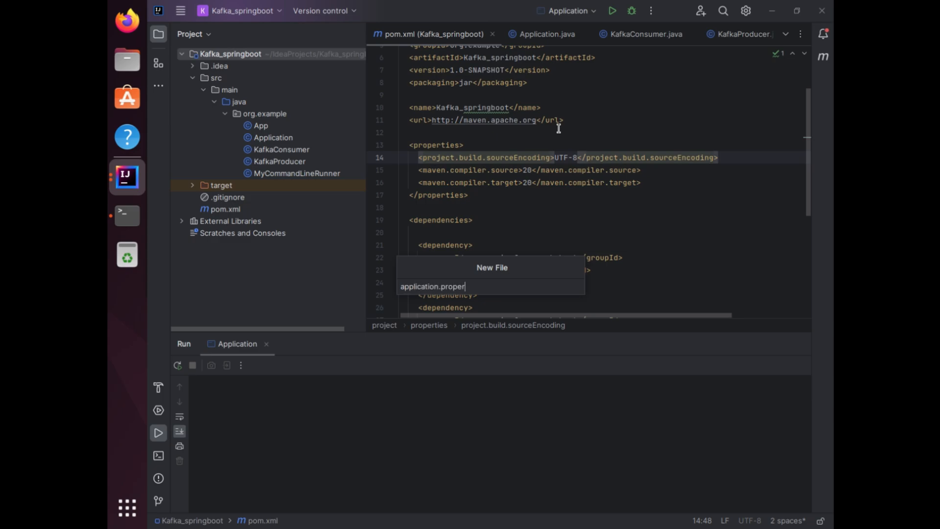
{"action": "key", "text": "enter"}
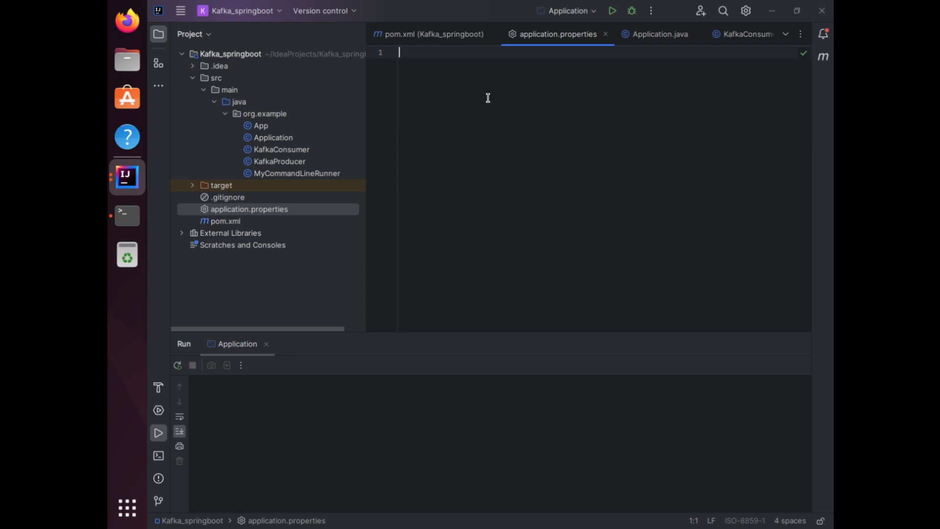
Step: Set spring.kafka.bootstrap-servers=localhost:9092, run the app and select 'Received message: Hello, Kafka!' in the console
{"action": "type", "text": "spring.kafka.bootstrap-servers=localhost:9092"}
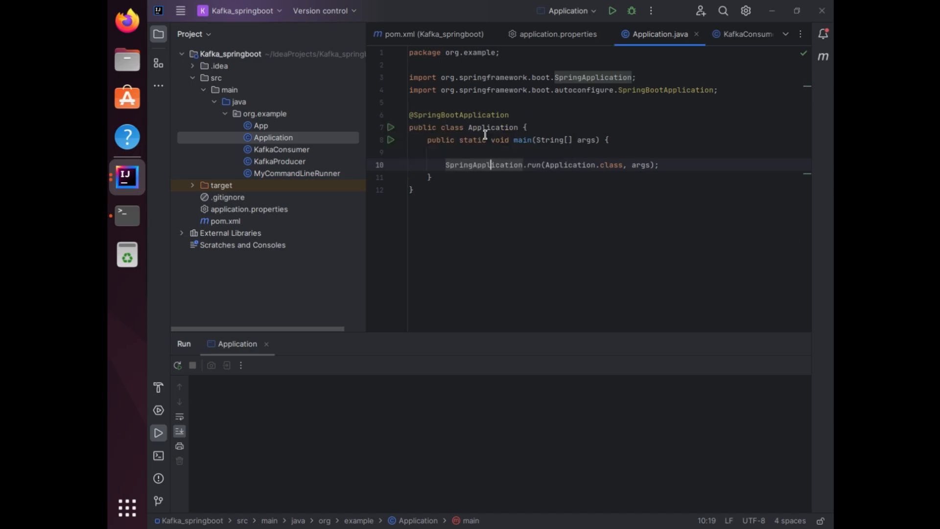
{"action": "left_click", "coordinate": [611, 11]}
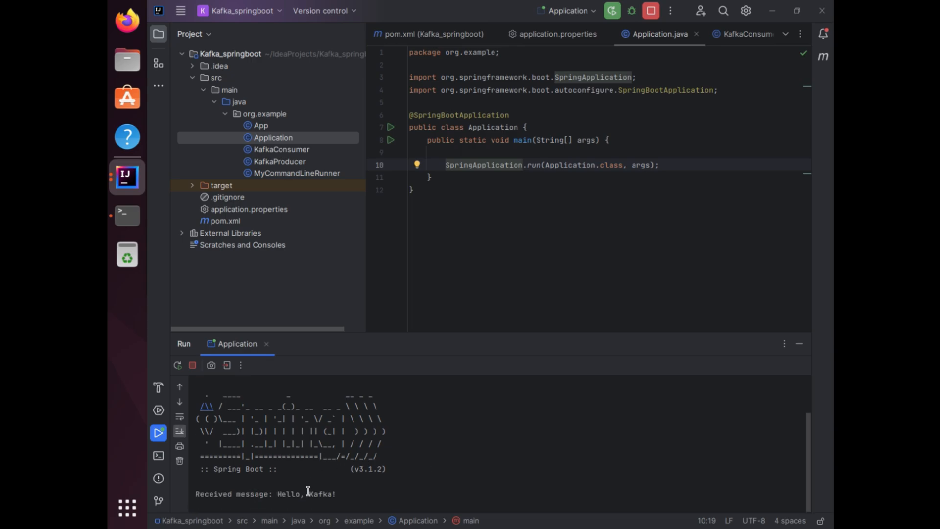
{"action": "triple_click", "coordinate": [265, 493]}
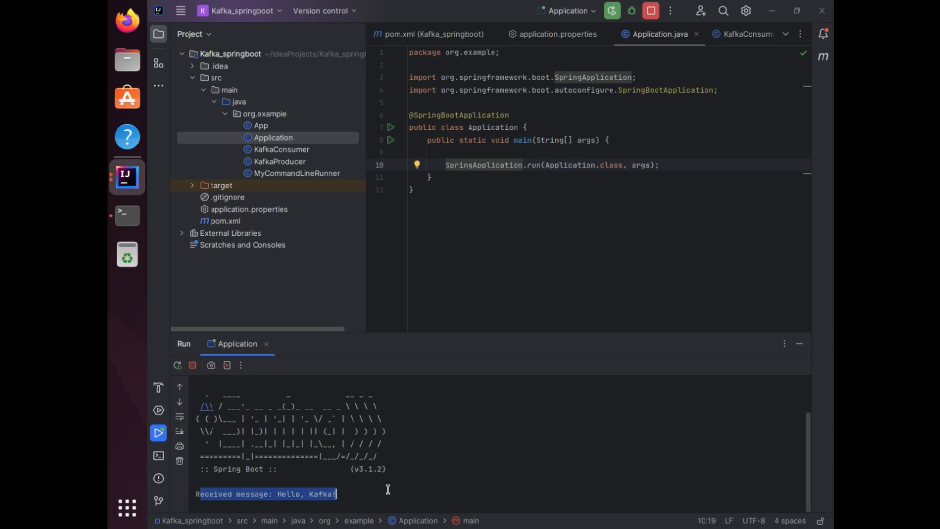